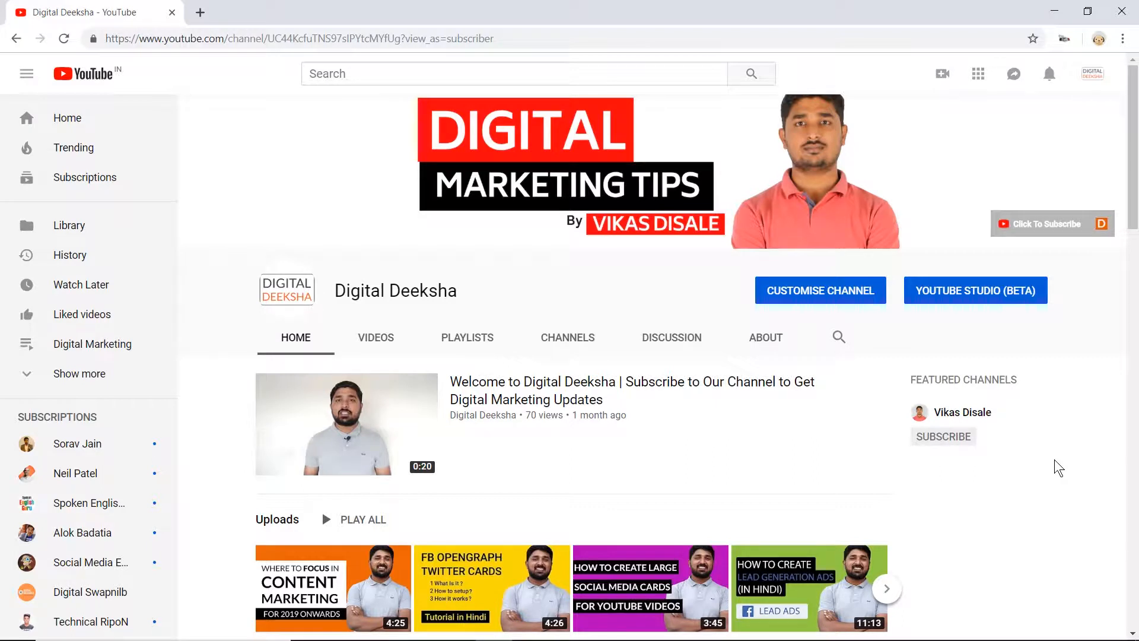
Step: Open remove.bg in a new tab and bring up the photo upload file chooser
{"action": "scroll", "scroll_direction": "down", "scroll_amount": 3}
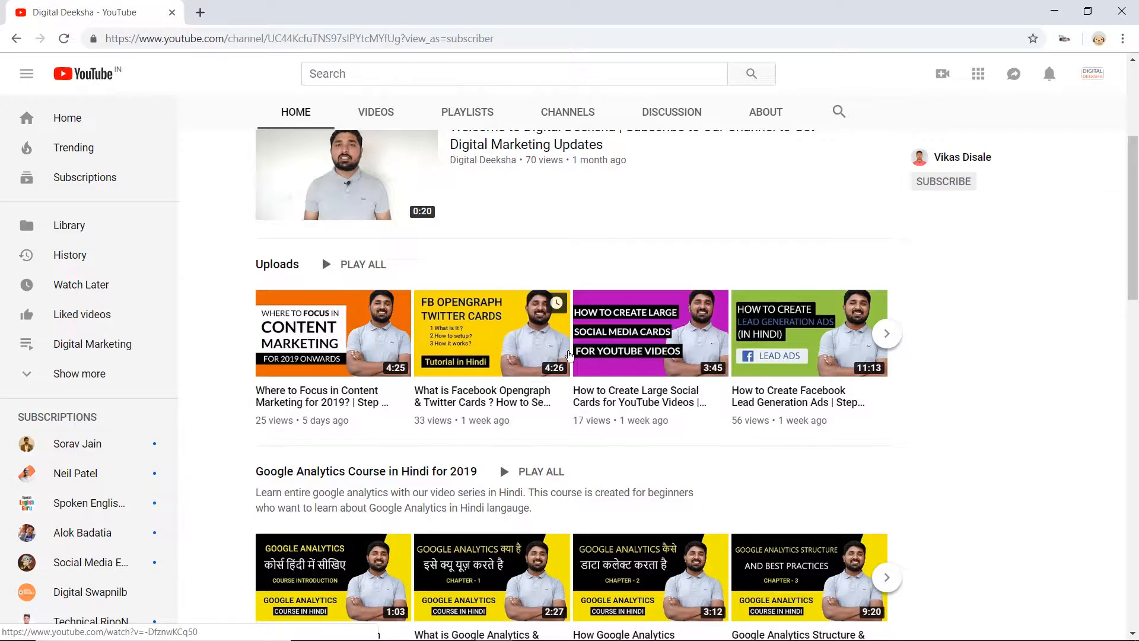
{"action": "scroll", "scroll_direction": "down", "scroll_amount": 3}
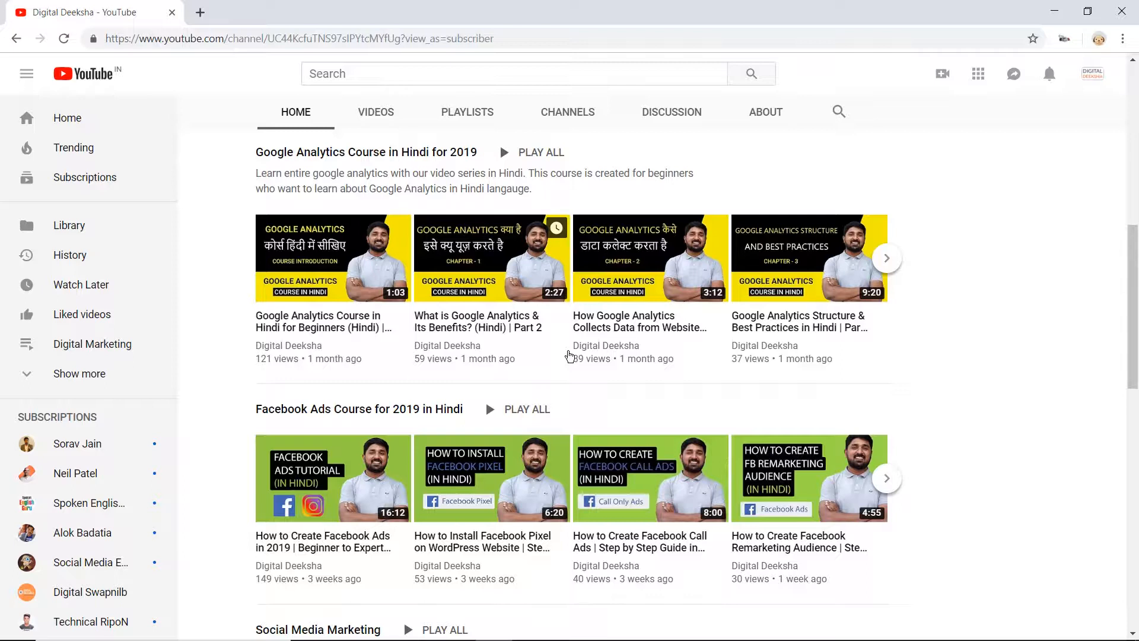
{"action": "mouse_move", "coordinate": [567, 344]}
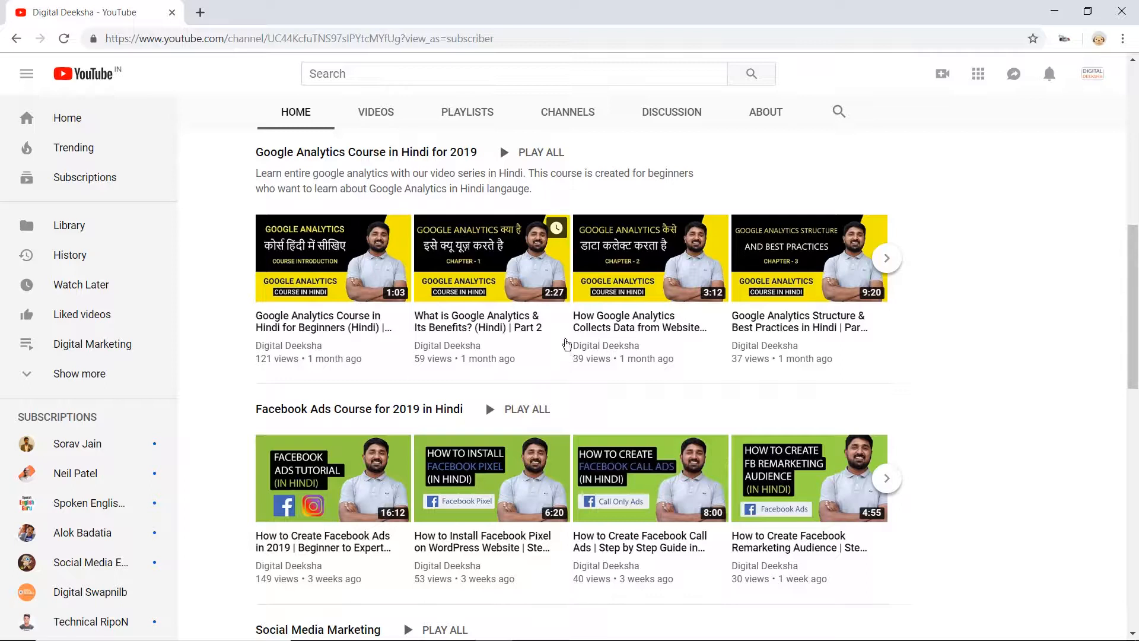
{"action": "left_click", "coordinate": [376, 12]}
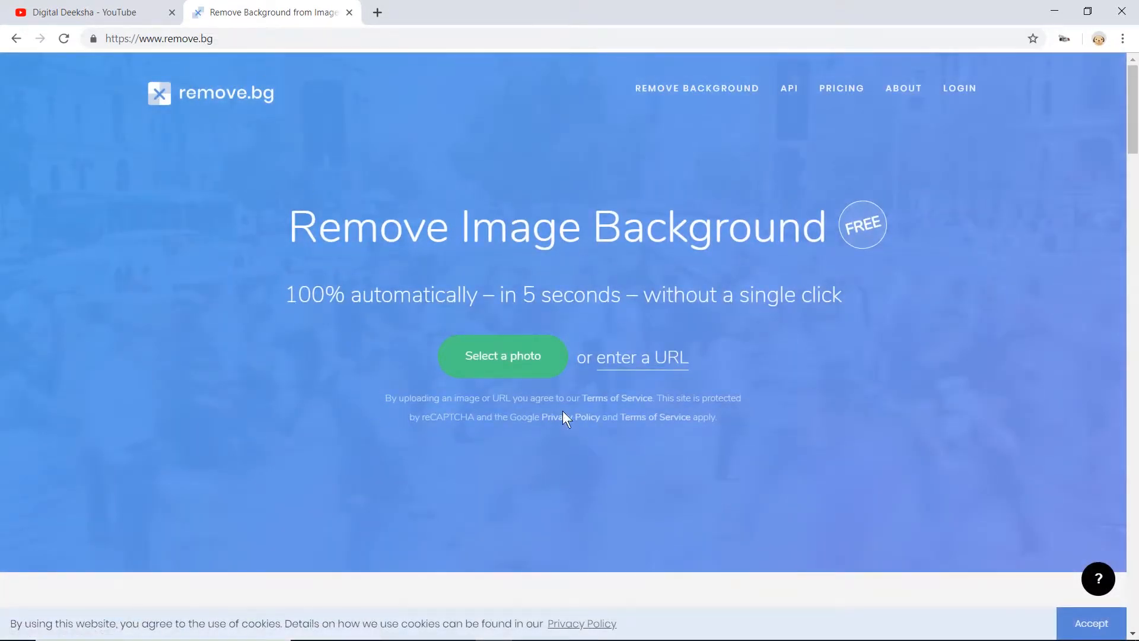
{"action": "mouse_move", "coordinate": [920, 387]}
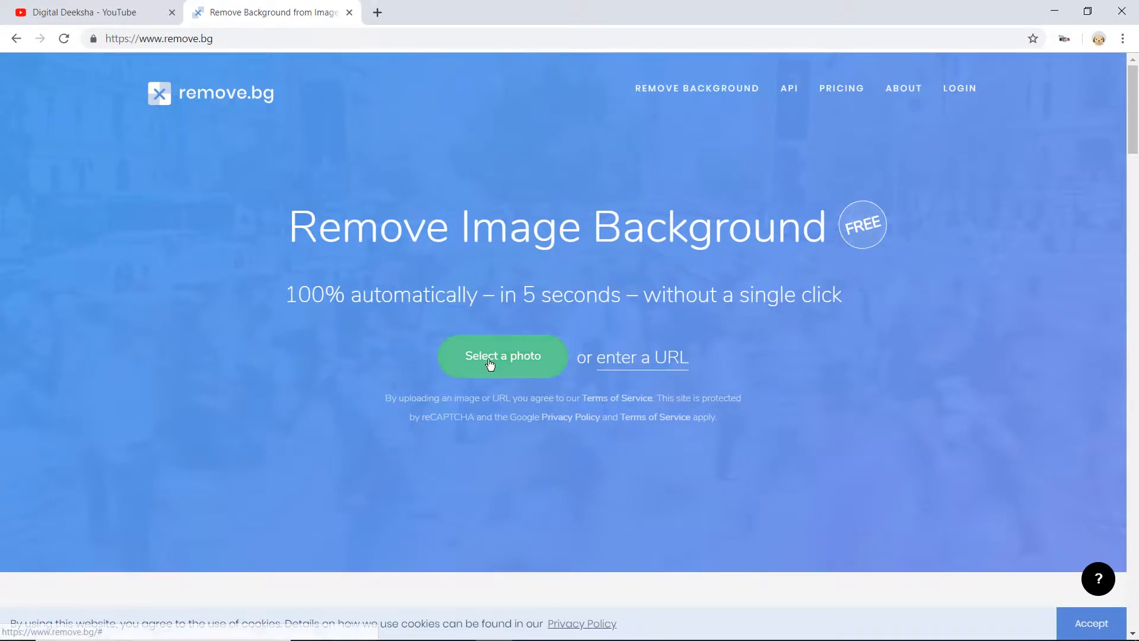
{"action": "left_click", "coordinate": [502, 356]}
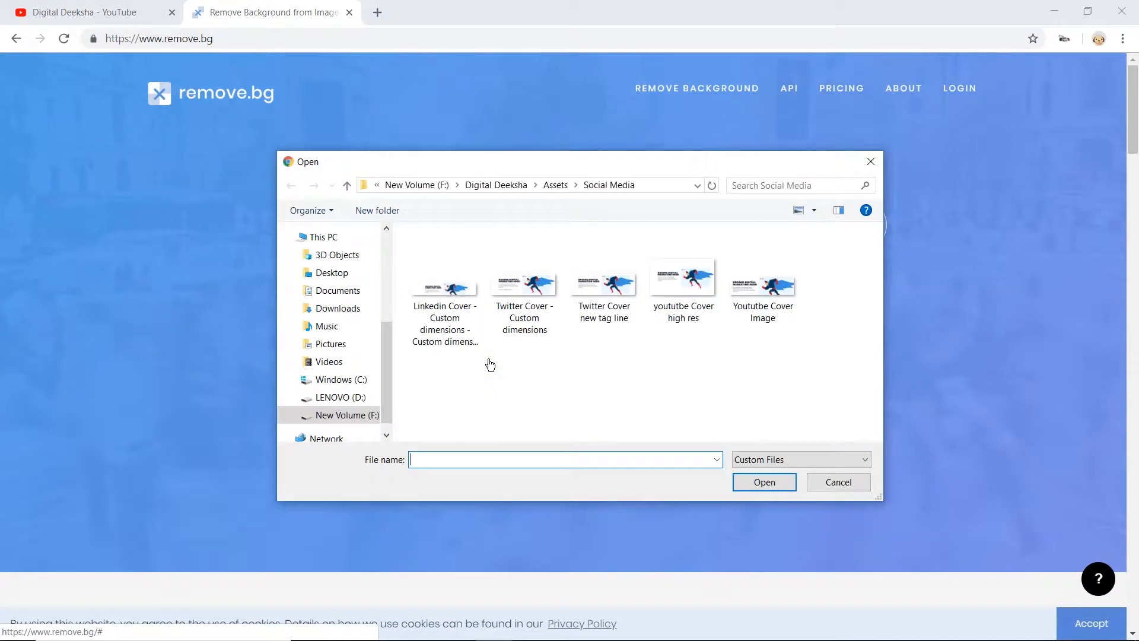
Step: Upload IMG_20190114_132742 from the Desktop to remove.bg
{"action": "left_click", "coordinate": [331, 272]}
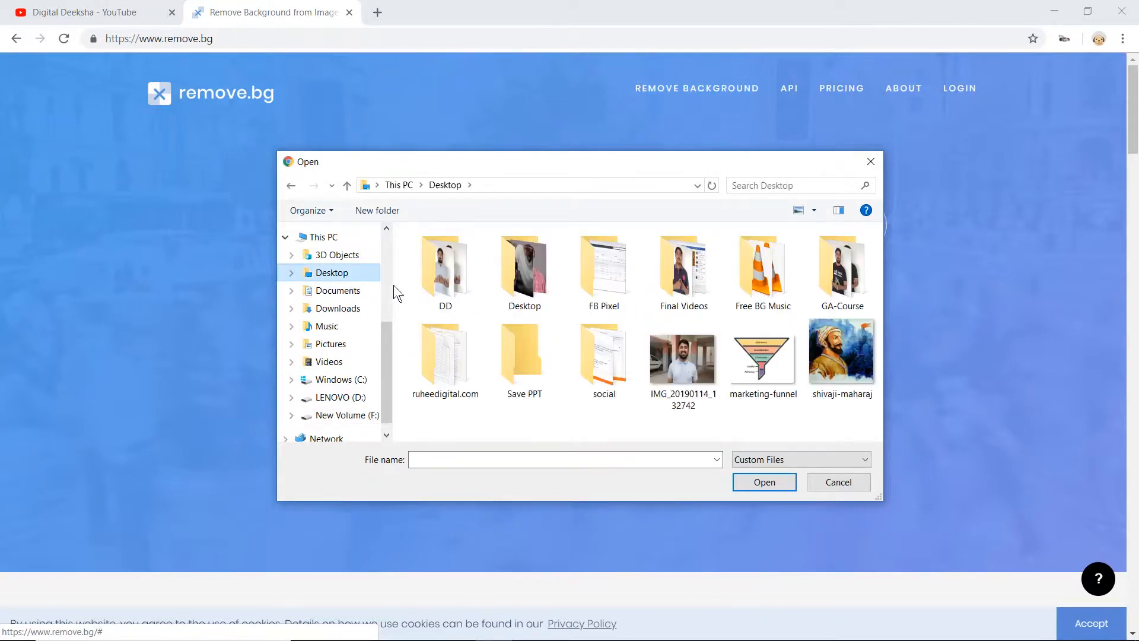
{"action": "left_click", "coordinate": [683, 349]}
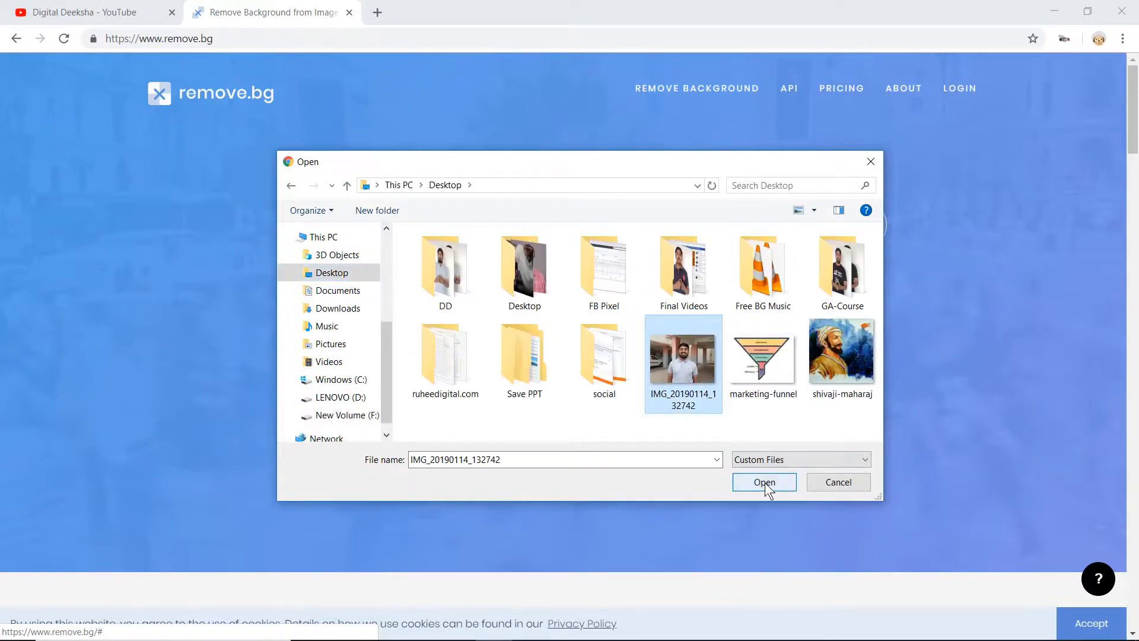
{"action": "left_click", "coordinate": [764, 482]}
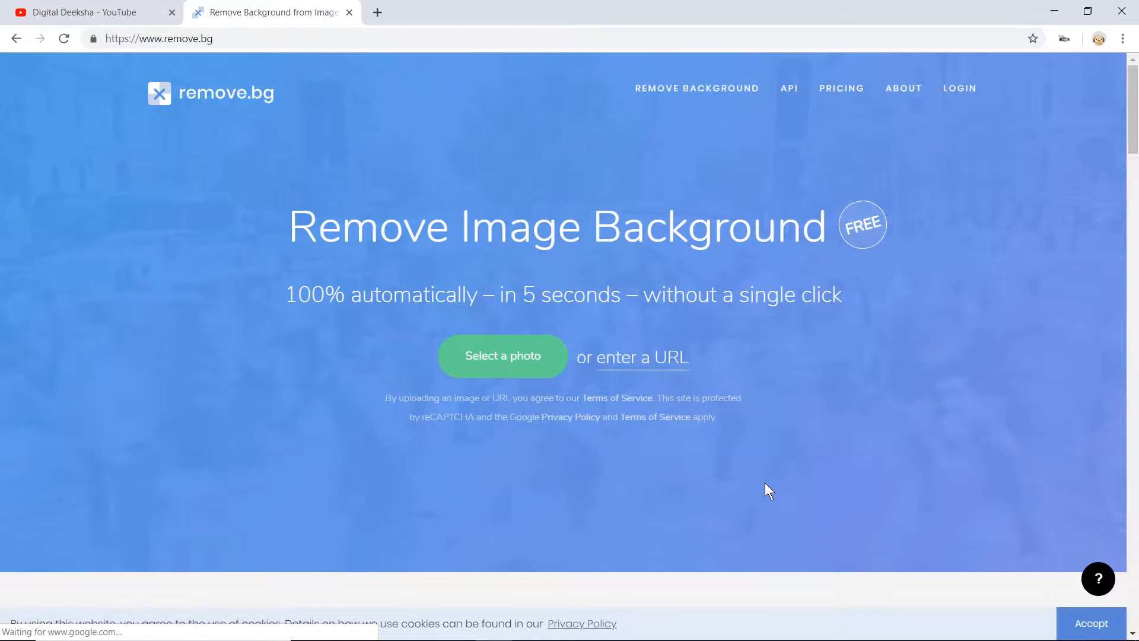
{"action": "left_click", "coordinate": [503, 355]}
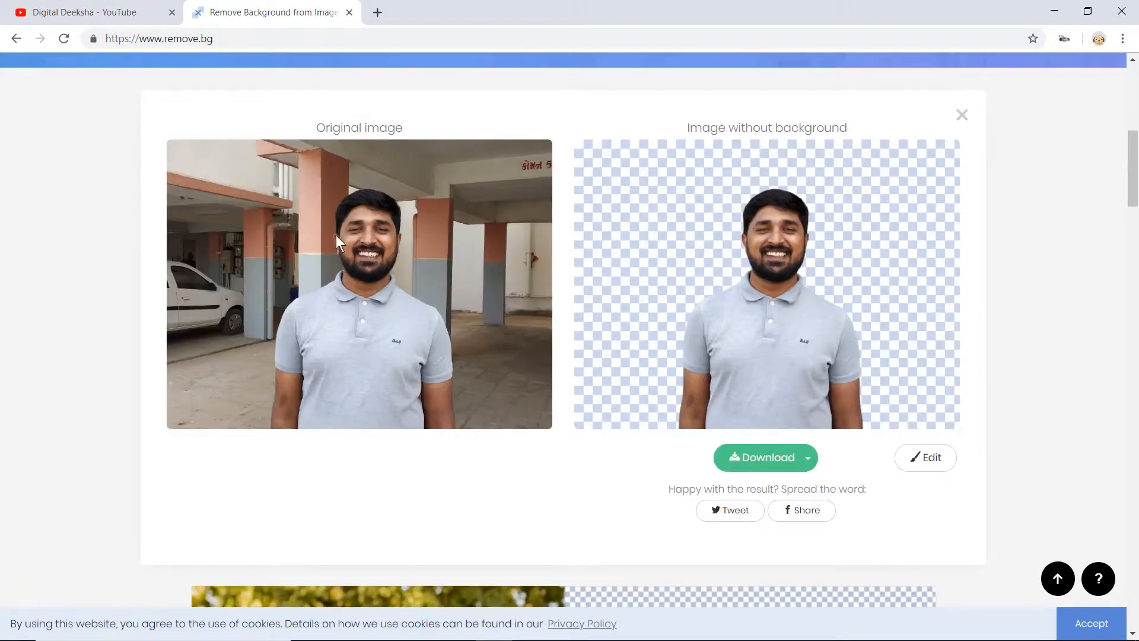
{"action": "mouse_move", "coordinate": [686, 217]}
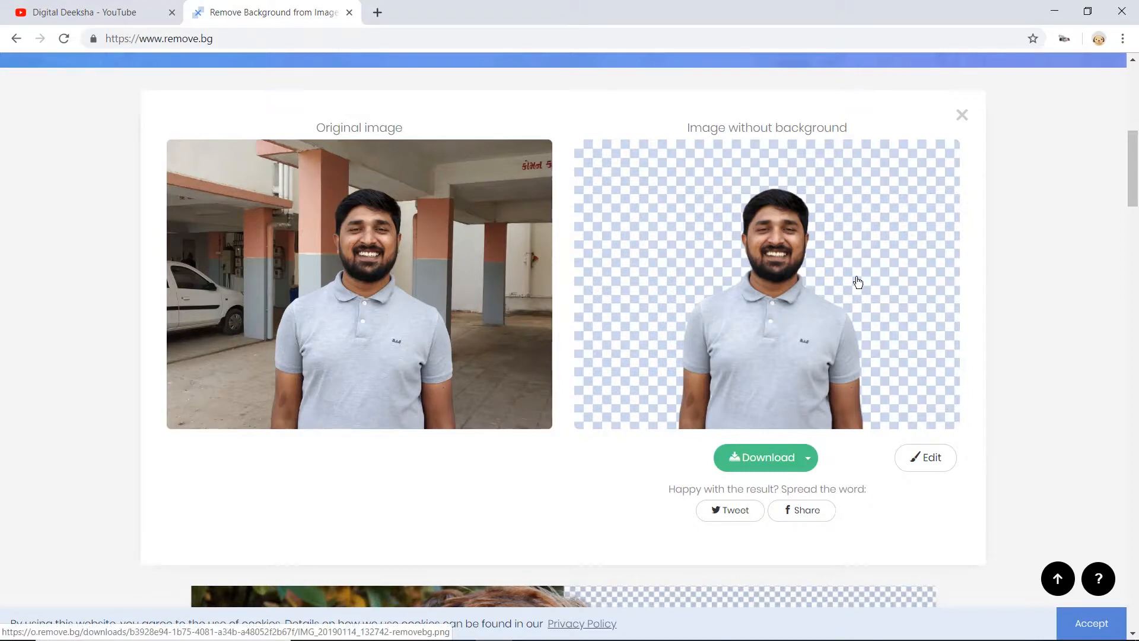
{"action": "mouse_move", "coordinate": [766, 461]}
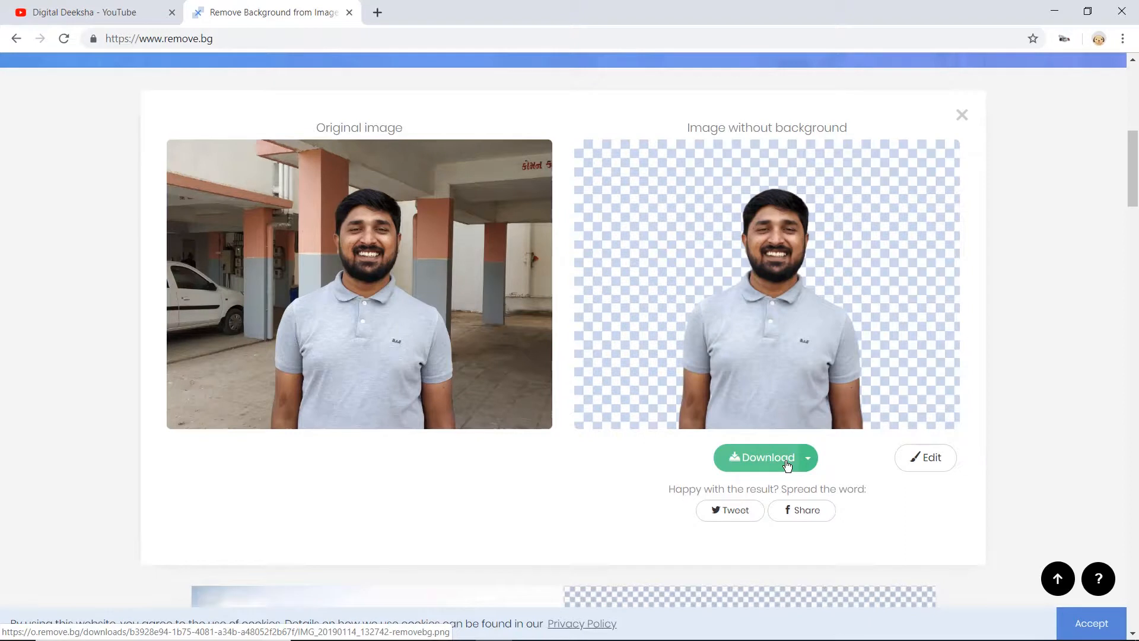
Step: Download the transparent PNG at the 577 × 433 size from the Download menu
{"action": "left_click", "coordinate": [806, 457]}
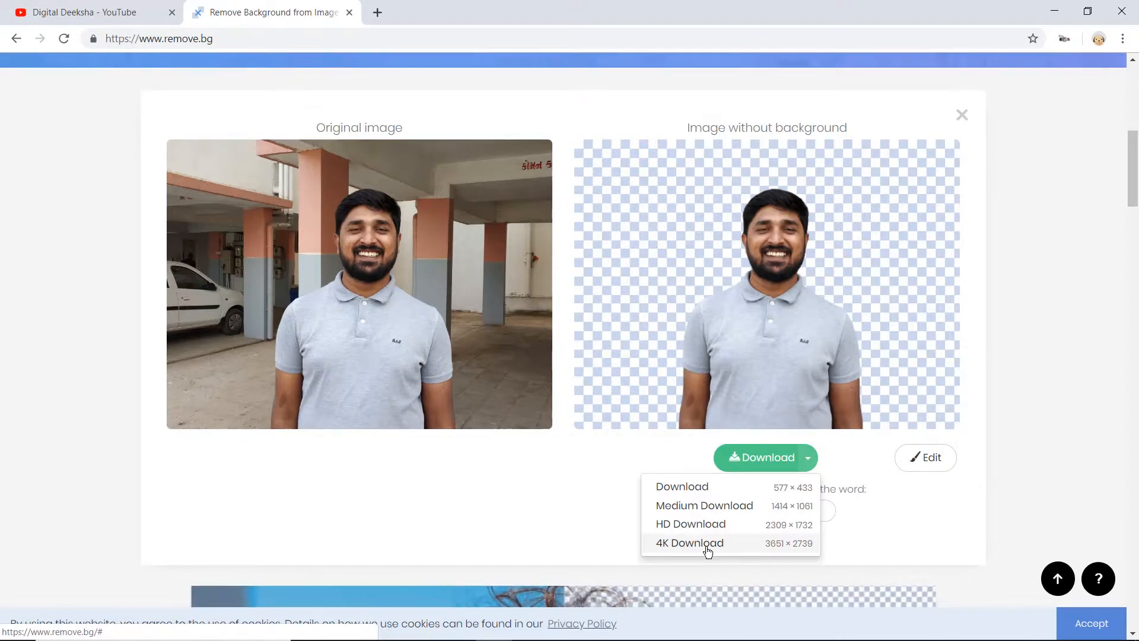
{"action": "mouse_move", "coordinate": [703, 505]}
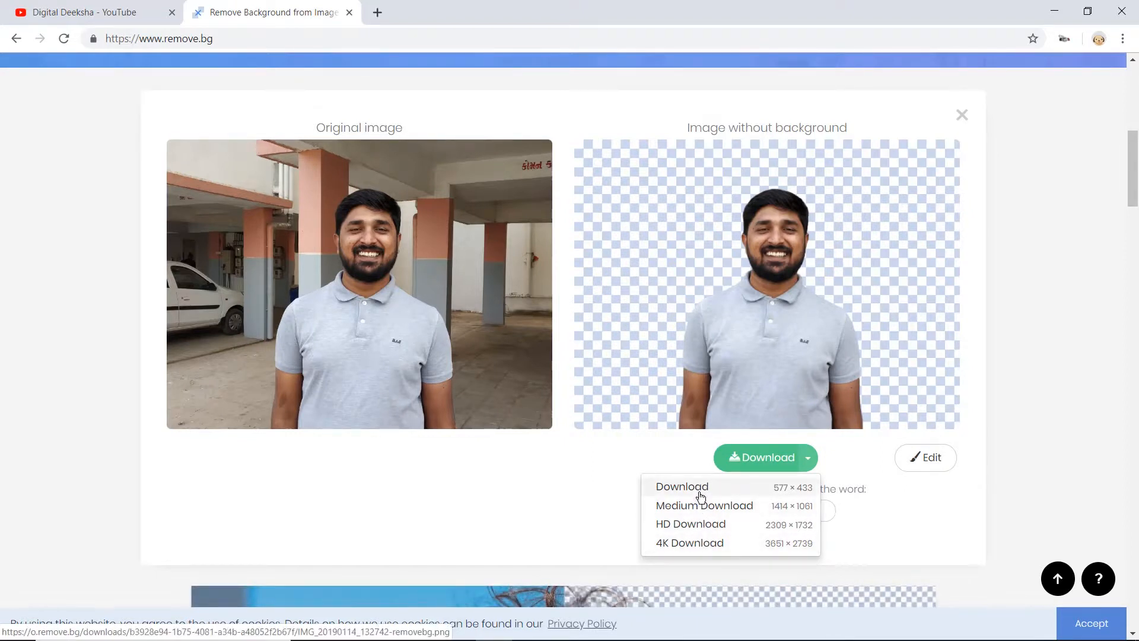
{"action": "left_click", "coordinate": [681, 486]}
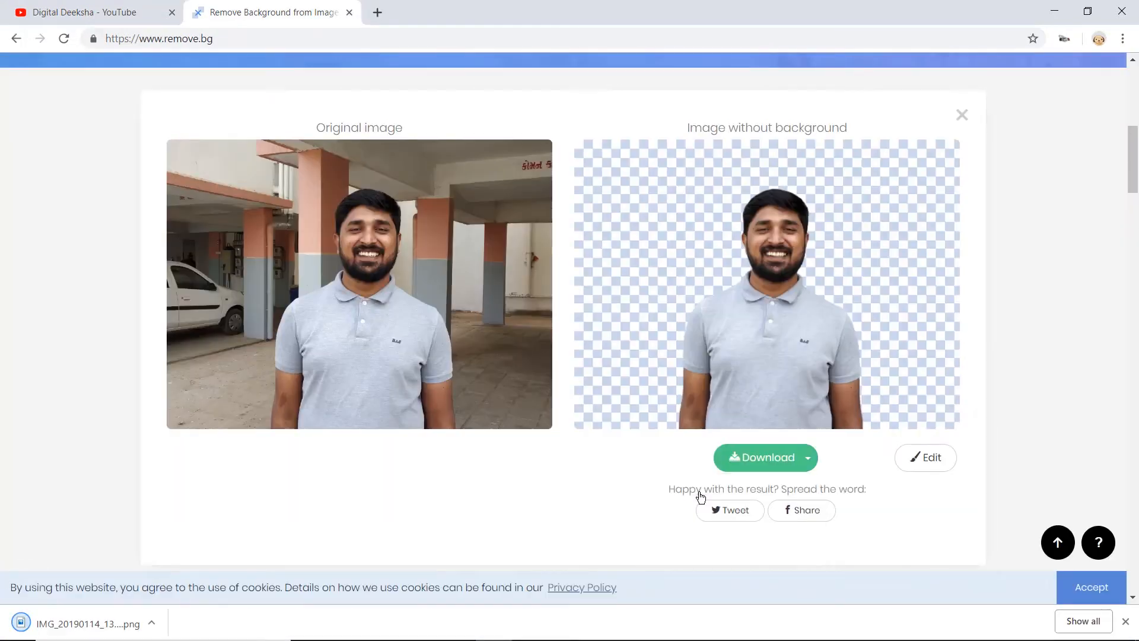
{"action": "mouse_move", "coordinate": [282, 543]}
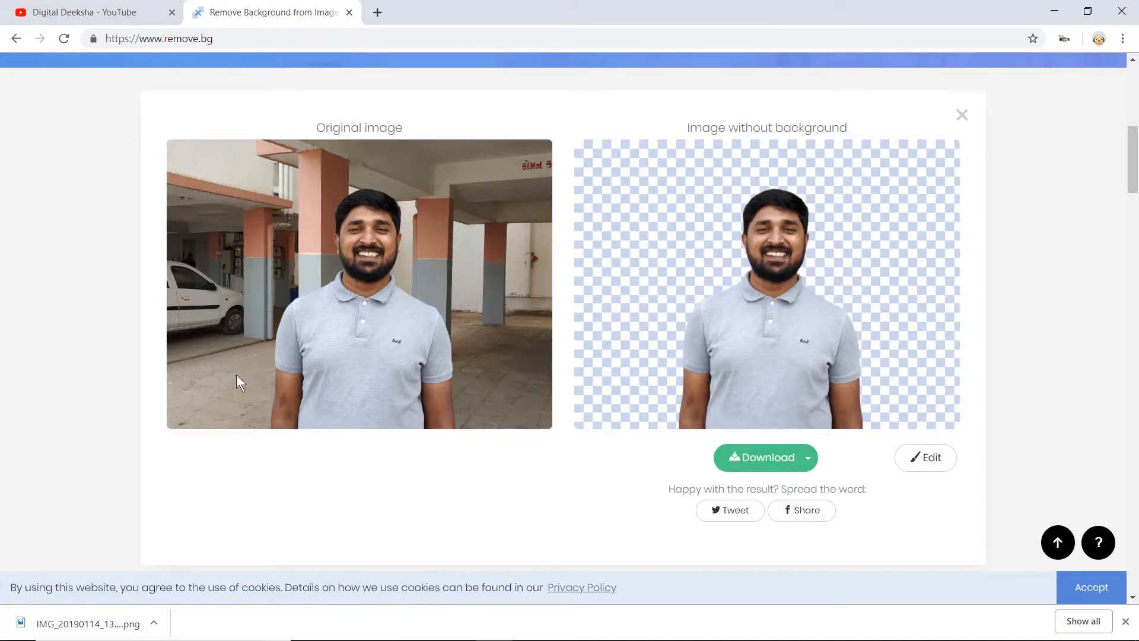
{"action": "mouse_move", "coordinate": [140, 511]}
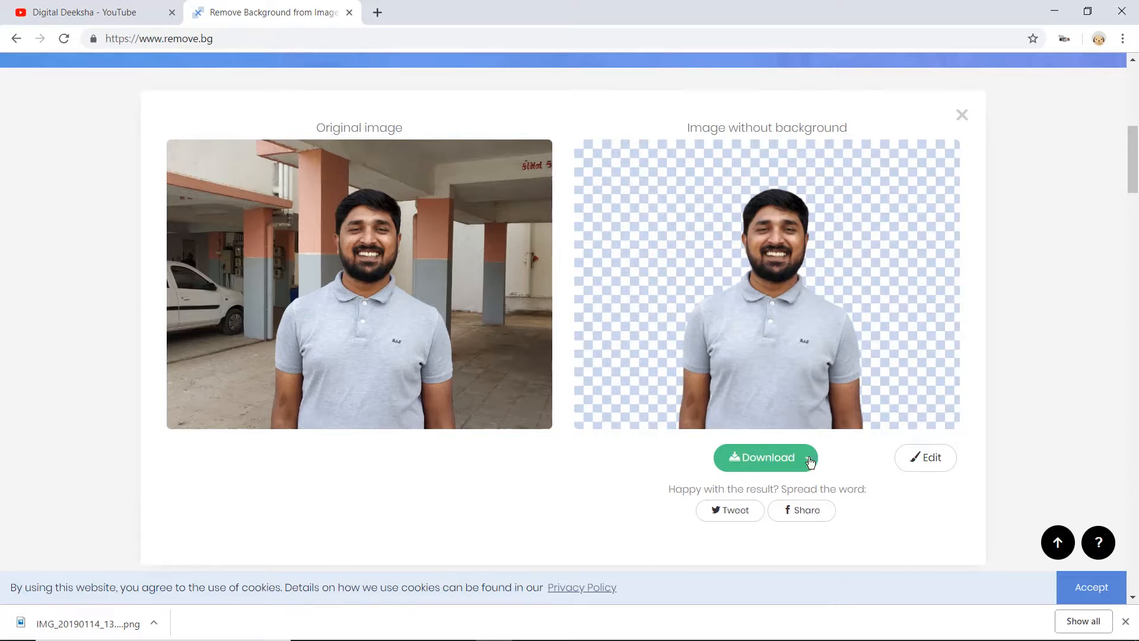
{"action": "left_click", "coordinate": [806, 456]}
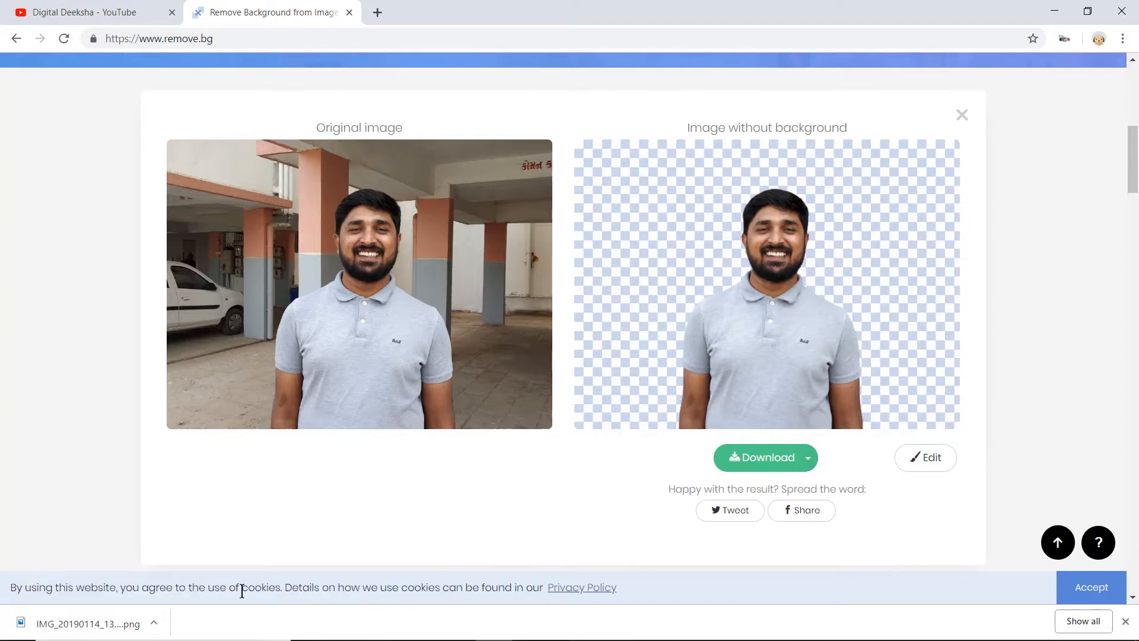
{"action": "mouse_move", "coordinate": [113, 483]}
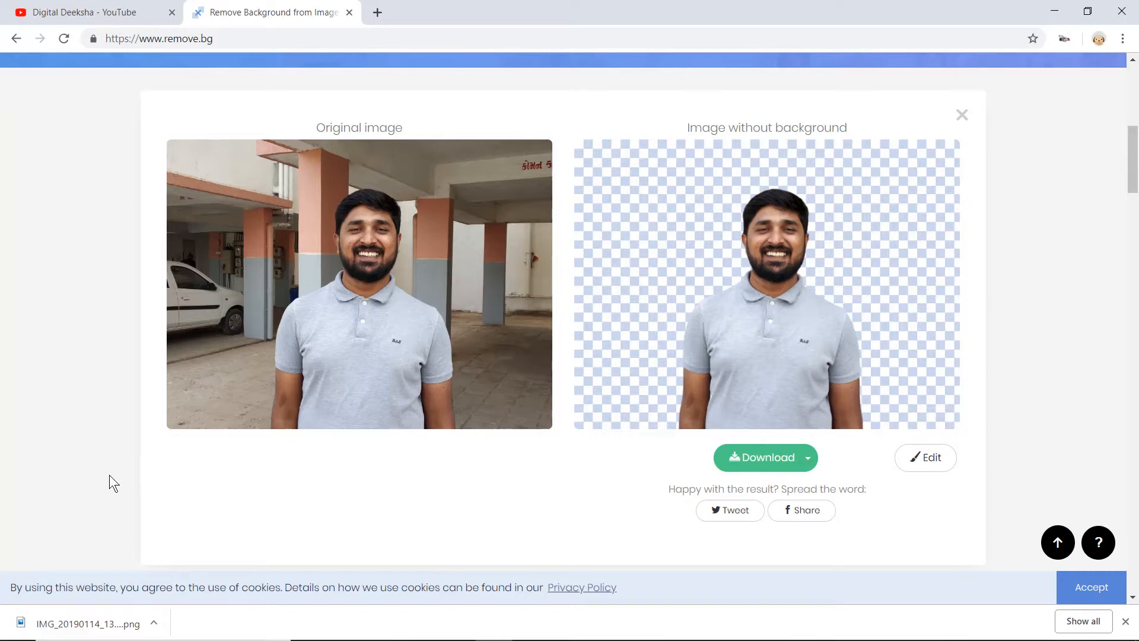